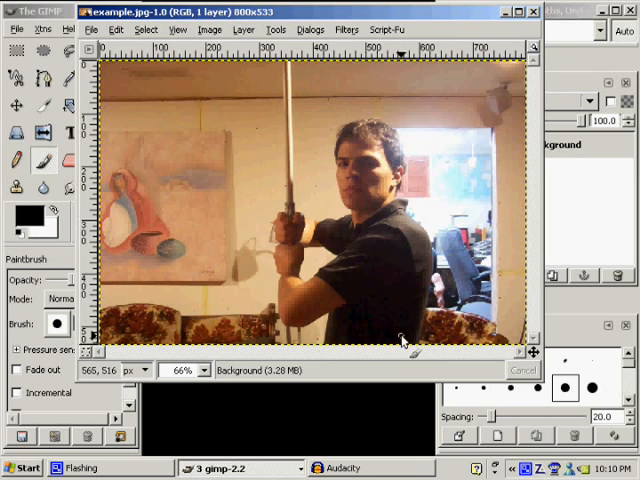
{"action": "mouse_move", "coordinate": [290, 210]}
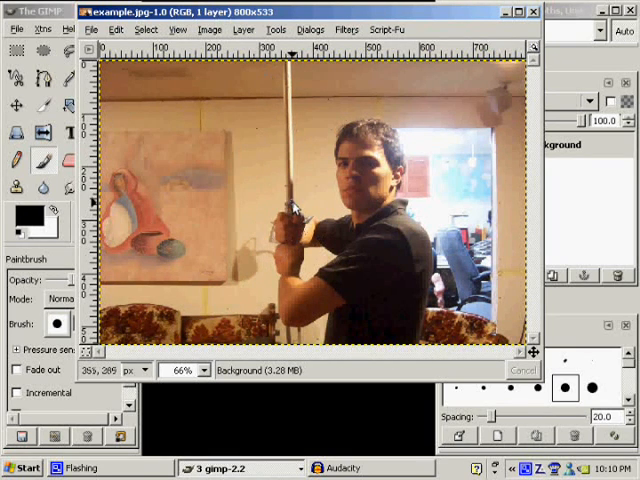
{"action": "mouse_move", "coordinate": [420, 168]}
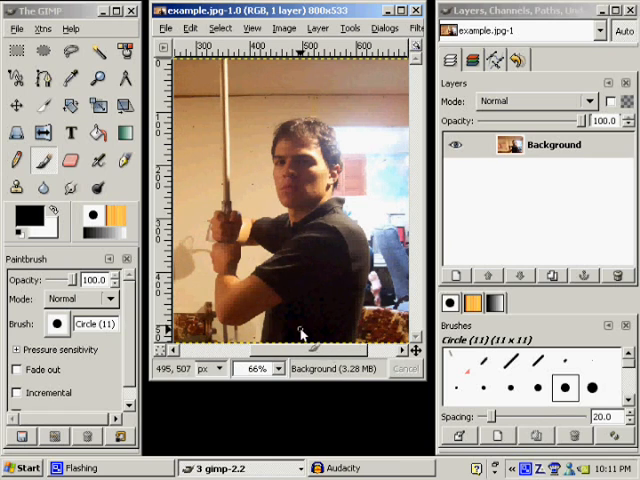
{"action": "mouse_move", "coordinate": [300, 336]}
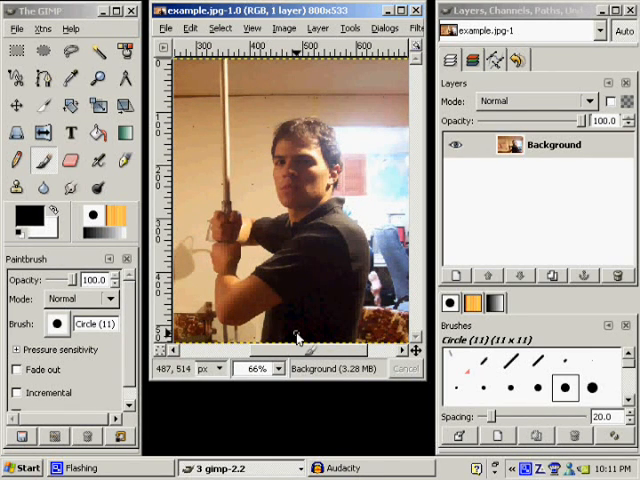
{"action": "mouse_move", "coordinate": [196, 64]}
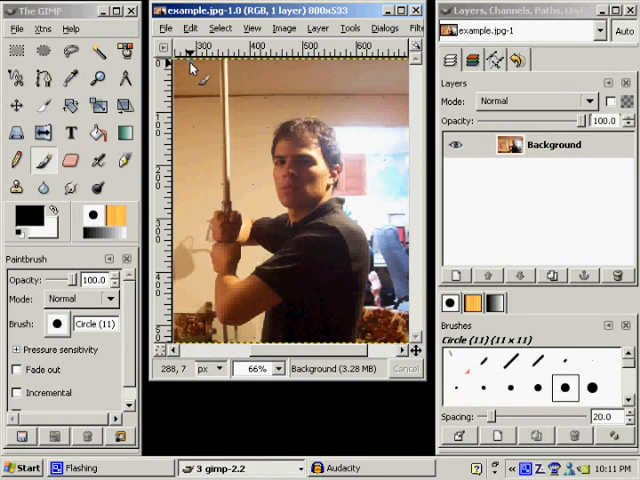
{"action": "mouse_move", "coordinate": [236, 176]}
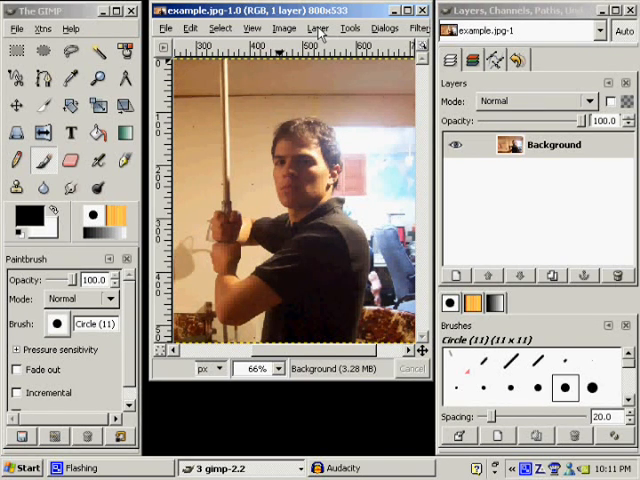
- Create a new transparent layer named 'lightsaber' above the Background
{"action": "left_click", "coordinate": [316, 28]}
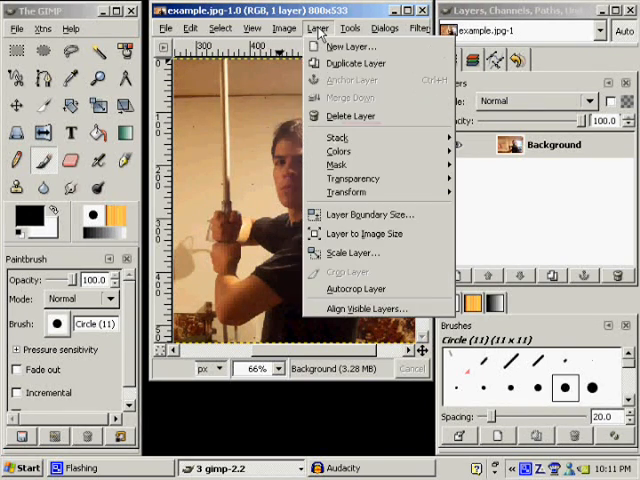
{"action": "left_click", "coordinate": [352, 46]}
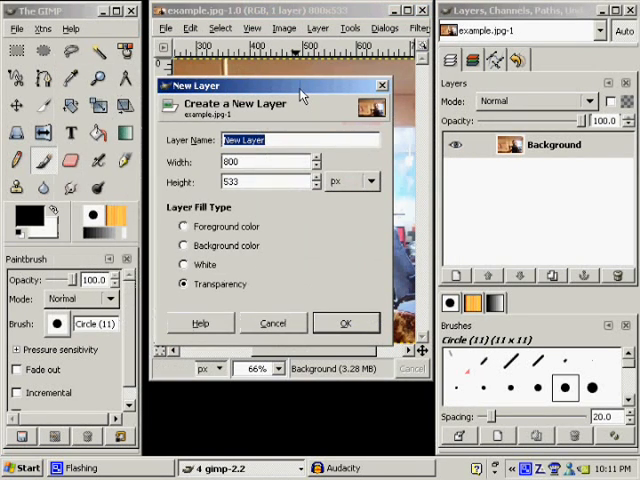
{"action": "type", "text": "light"}
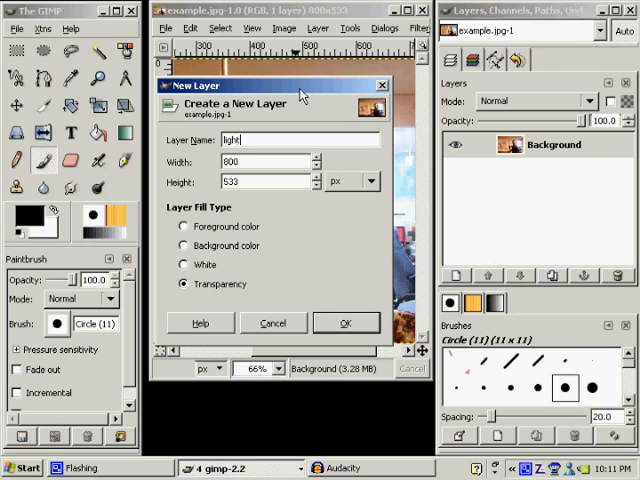
{"action": "type", "text": "saber"}
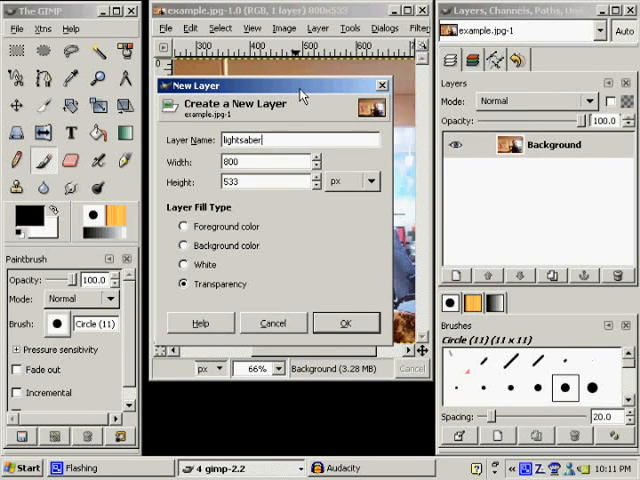
{"action": "left_click", "coordinate": [344, 322]}
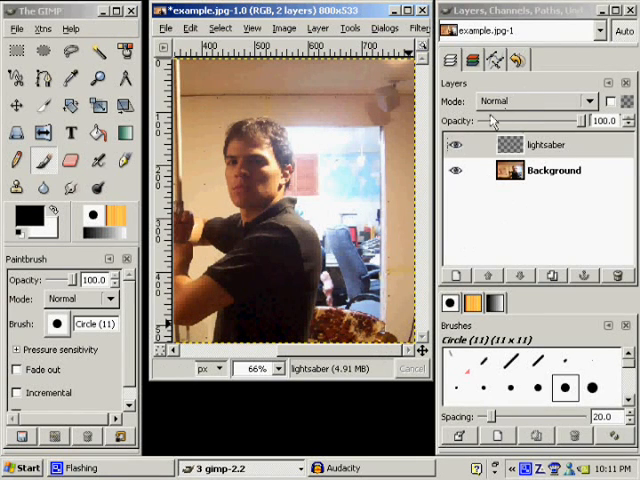
- Scribble a test stroke on the lightsaber layer, then delete that layer
{"action": "left_click", "coordinate": [552, 170]}
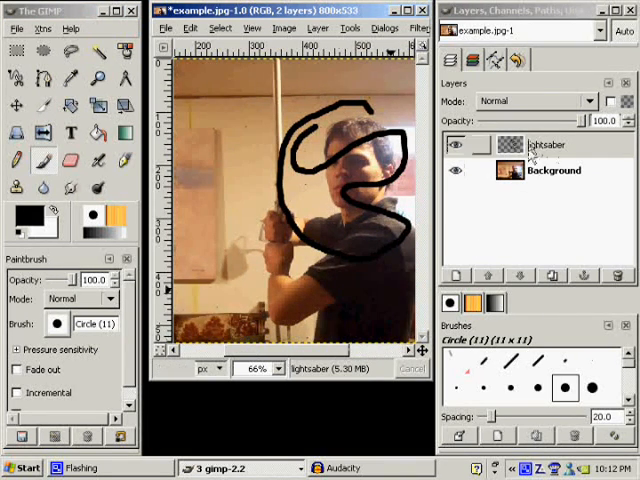
{"action": "left_click", "coordinate": [458, 144]}
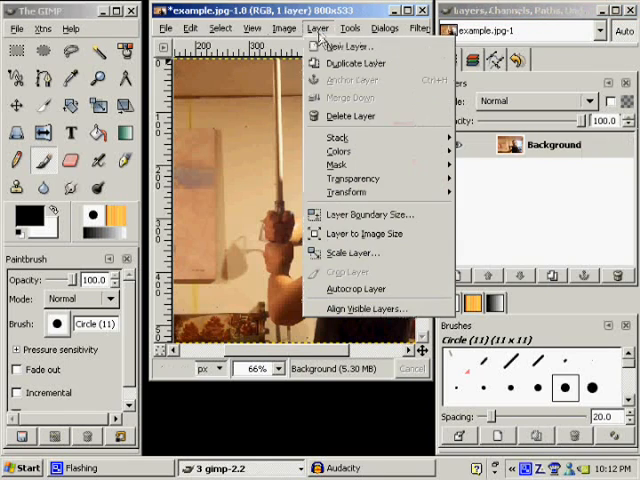
- Create a new 'lightsaber' layer filled with black foreground colour
{"action": "left_click", "coordinate": [348, 44]}
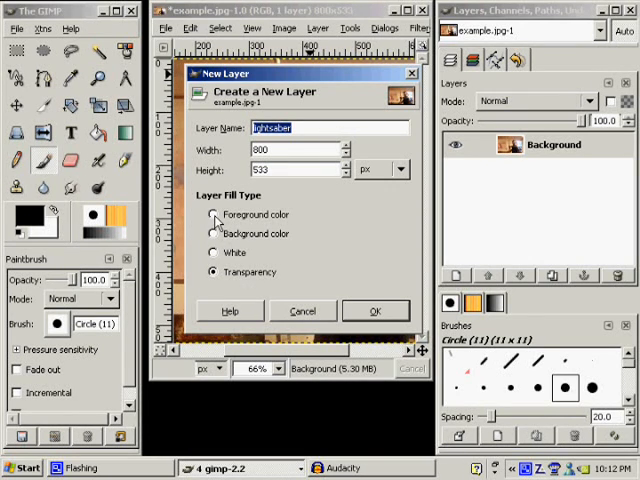
{"action": "mouse_move", "coordinate": [30, 218]}
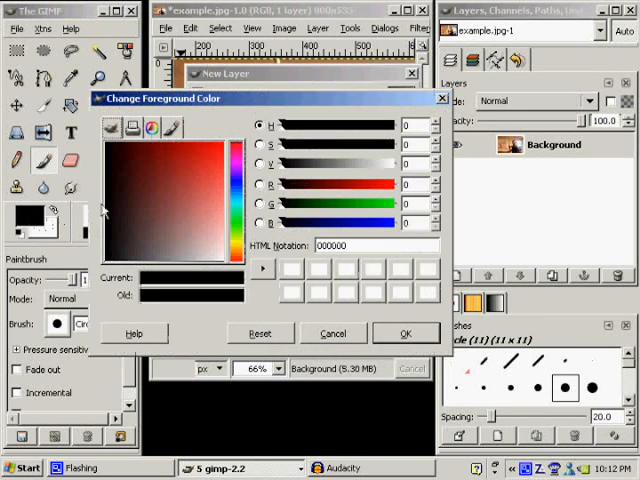
{"action": "left_click", "coordinate": [390, 144]}
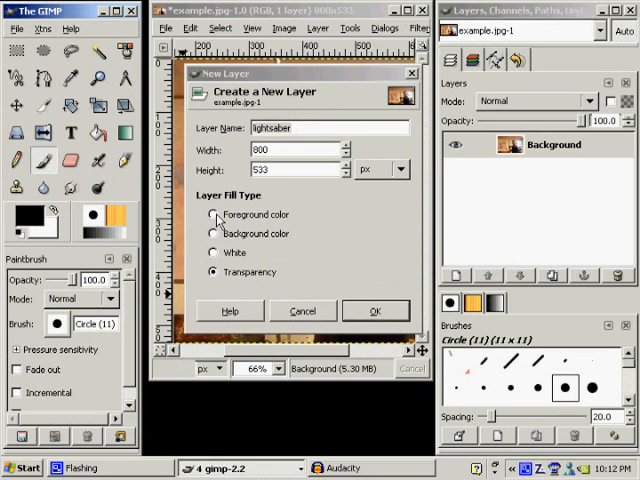
{"action": "left_click", "coordinate": [214, 214]}
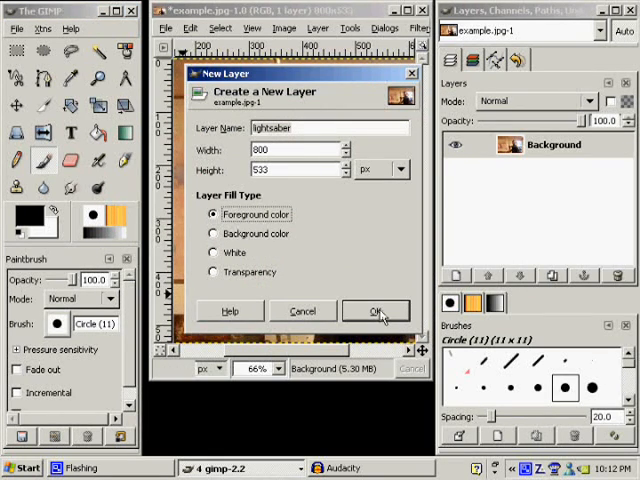
{"action": "left_click", "coordinate": [376, 312]}
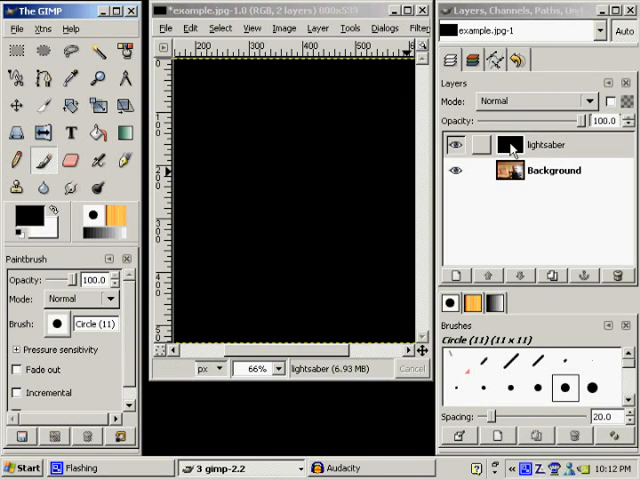
- Toggle the black layer's visibility to compare, then set its blend mode to Screen
{"action": "left_click", "coordinate": [456, 144]}
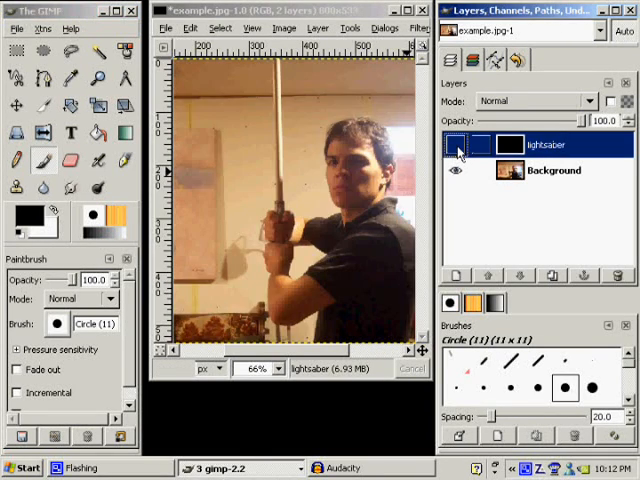
{"action": "left_click", "coordinate": [456, 144]}
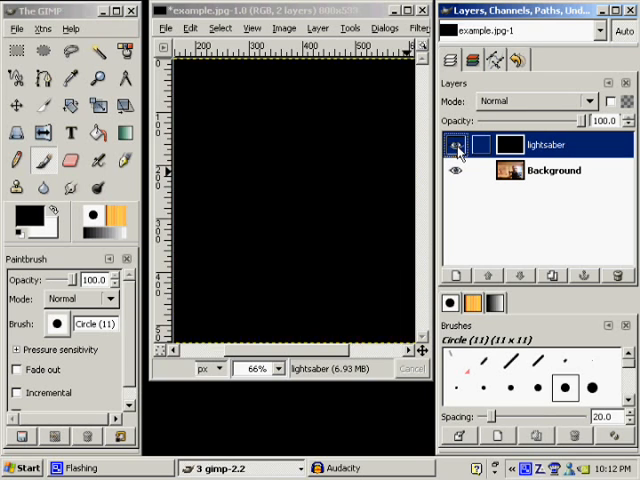
{"action": "left_click", "coordinate": [456, 144]}
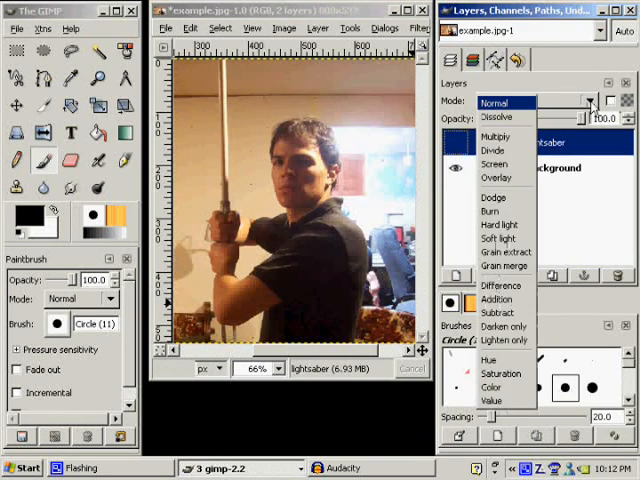
{"action": "mouse_move", "coordinate": [504, 164]}
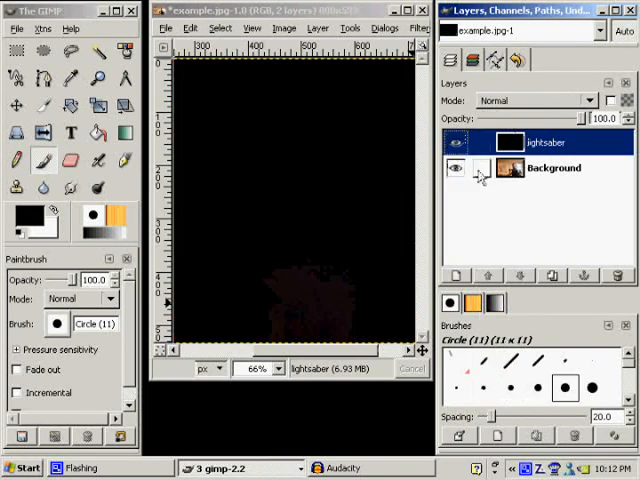
{"action": "left_click", "coordinate": [540, 100]}
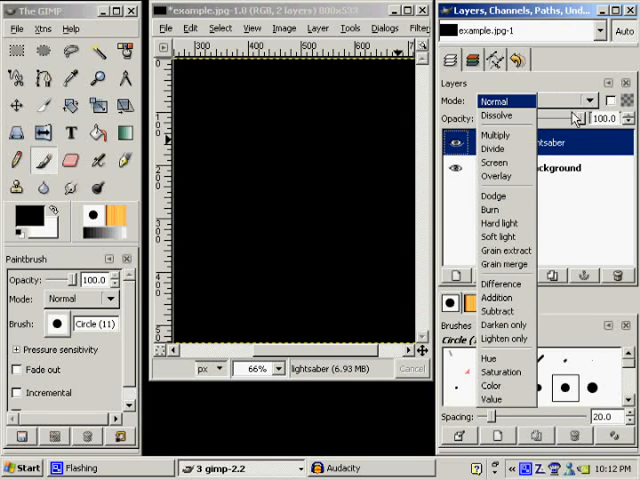
{"action": "left_click", "coordinate": [496, 160]}
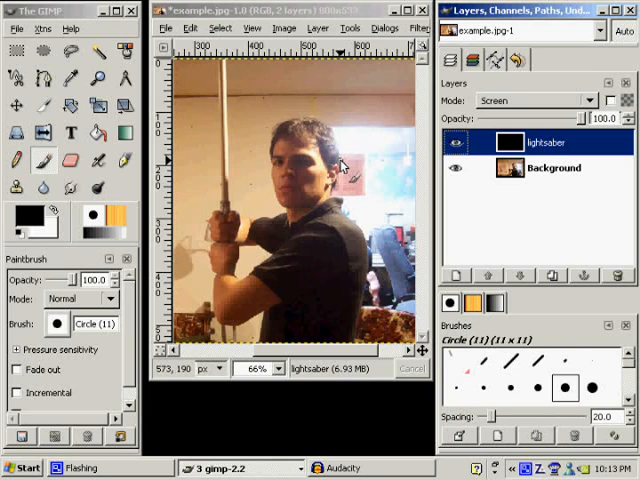
{"action": "mouse_move", "coordinate": [336, 156]}
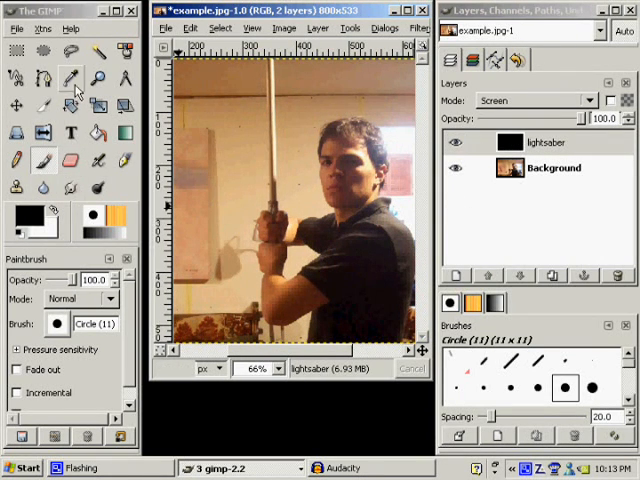
- Begin tracing a path along the PVC pole with the Paths tool
{"action": "left_click", "coordinate": [96, 78]}
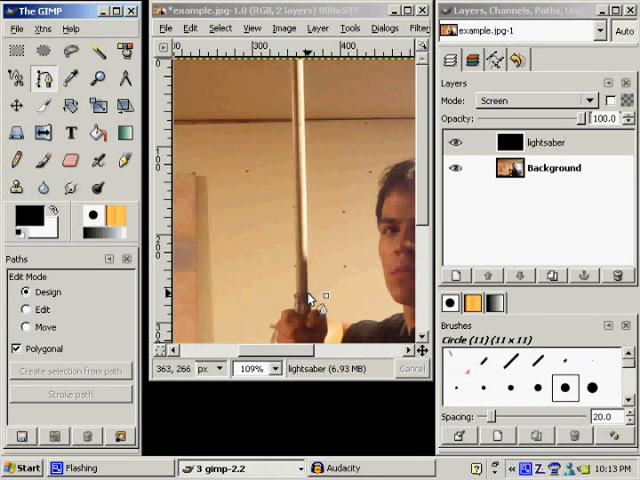
{"action": "left_click", "coordinate": [312, 300]}
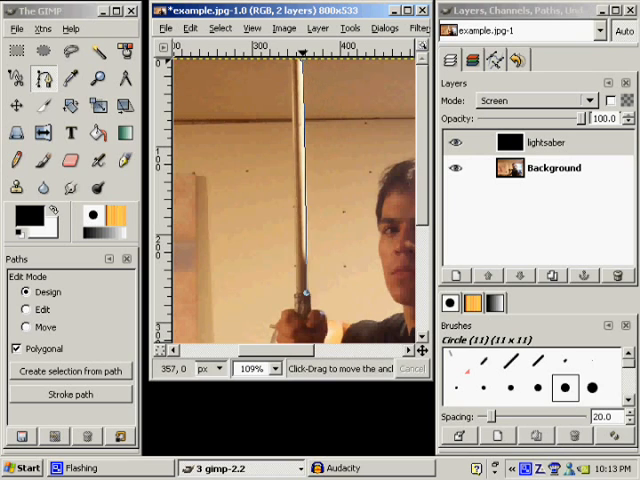
{"action": "mouse_move", "coordinate": [268, 220]}
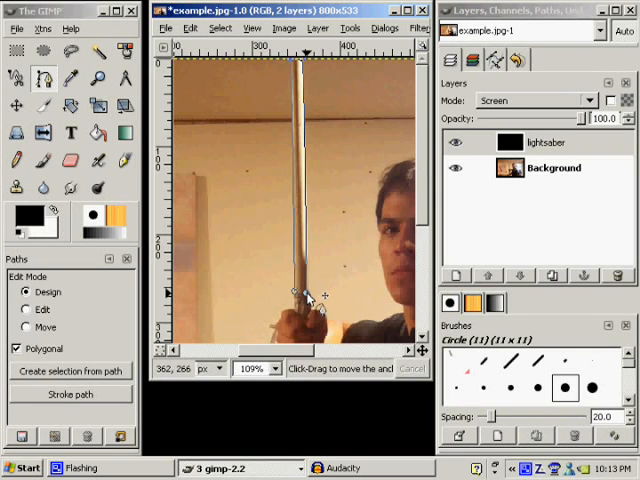
{"action": "mouse_move", "coordinate": [316, 232]}
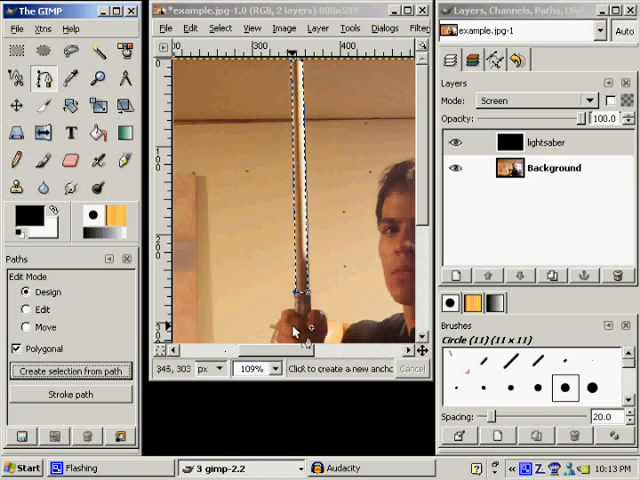
{"action": "mouse_move", "coordinate": [72, 132]}
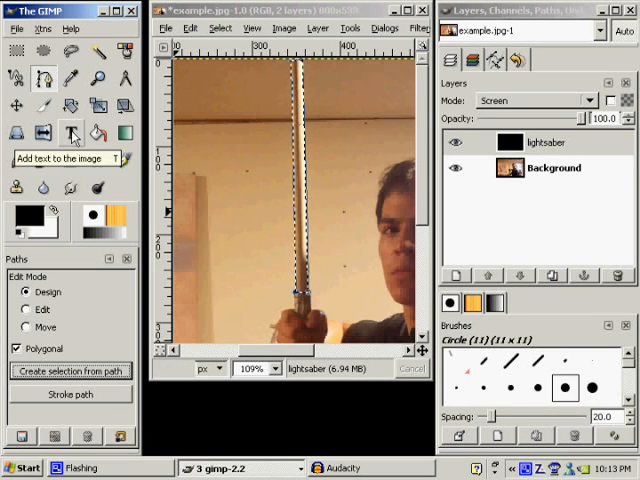
- Paint the pole selection solid white with a Circle (19) brush, then clear the selection
{"action": "left_click", "coordinate": [44, 160]}
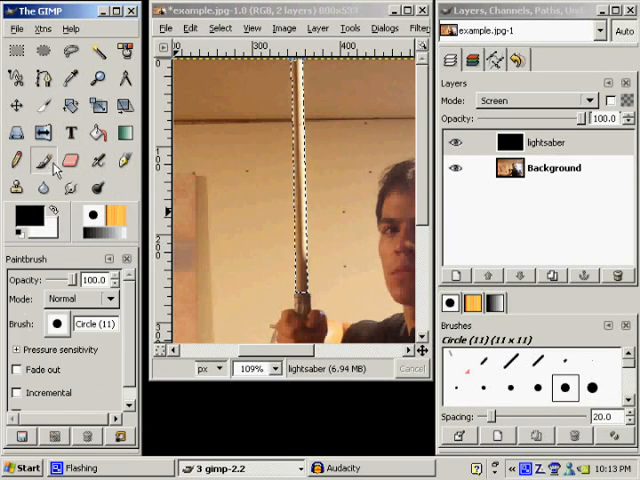
{"action": "left_click", "coordinate": [56, 324]}
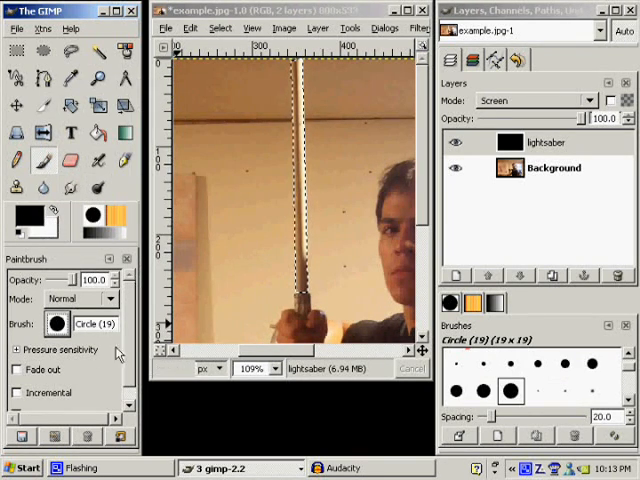
{"action": "left_click", "coordinate": [60, 212]}
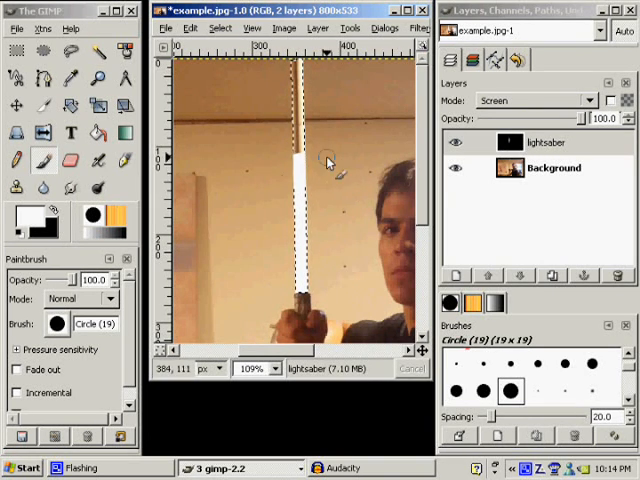
{"action": "left_click_drag", "start_coordinate": [300, 156], "coordinate": [290, 64]}
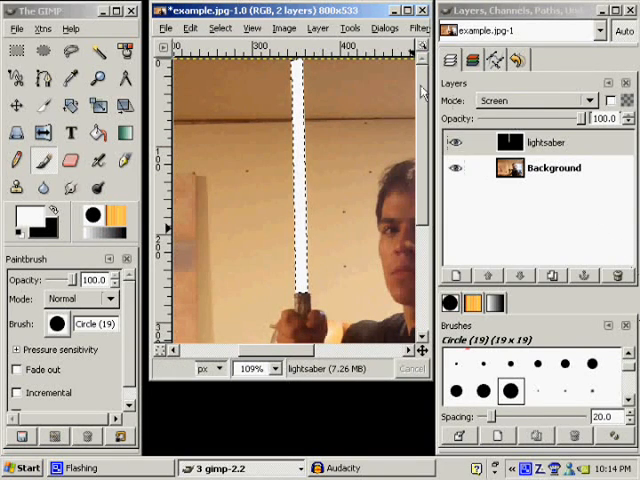
{"action": "left_click", "coordinate": [220, 28]}
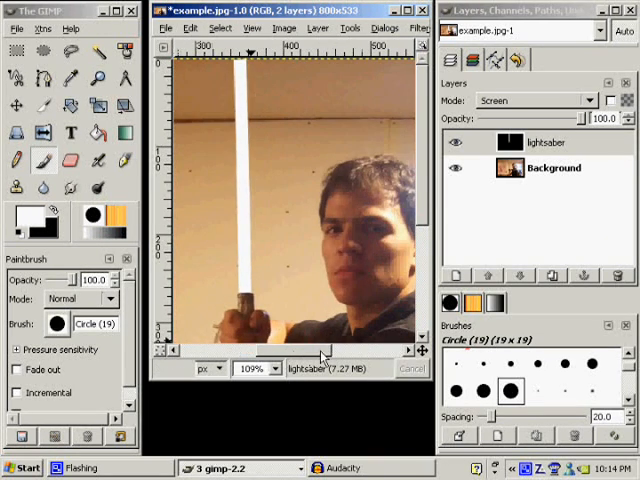
- Darken the Background photo and add contrast with Brightness-Contrast
{"action": "left_click", "coordinate": [552, 168]}
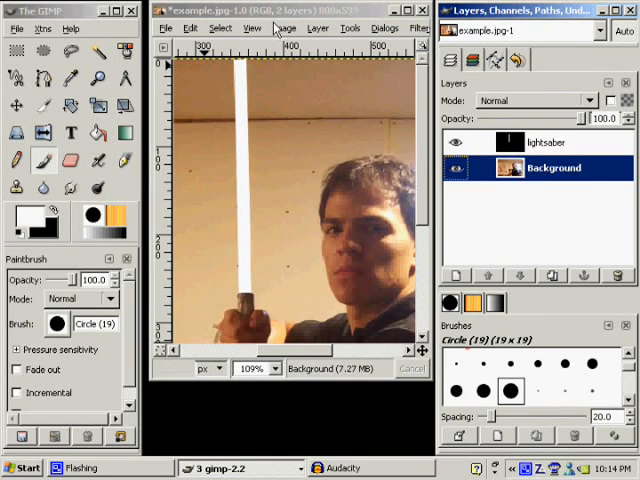
{"action": "left_click", "coordinate": [284, 28]}
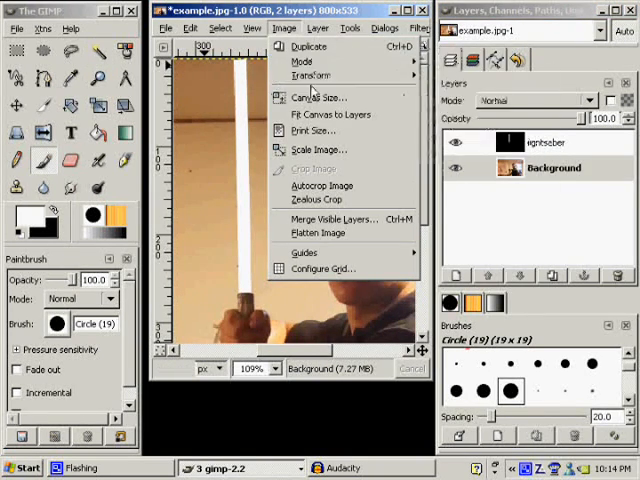
{"action": "mouse_move", "coordinate": [330, 114]}
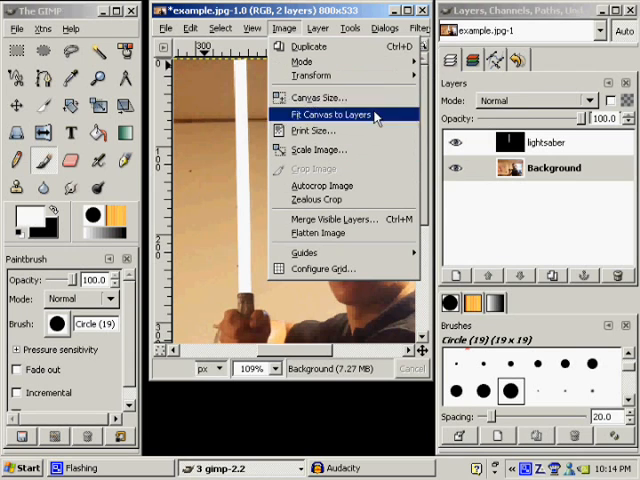
{"action": "left_click", "coordinate": [318, 28]}
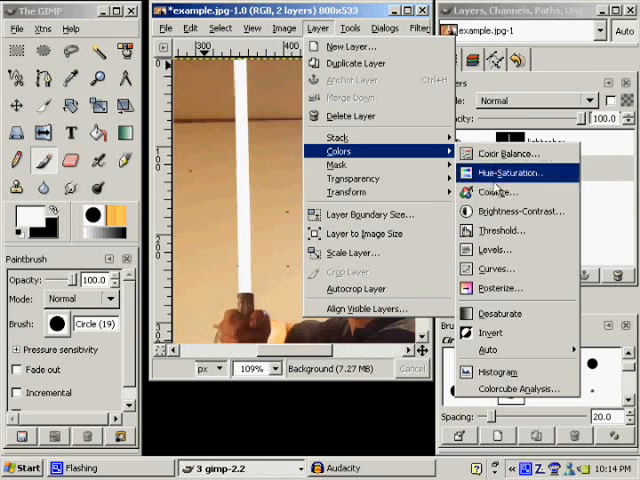
{"action": "left_click", "coordinate": [522, 212]}
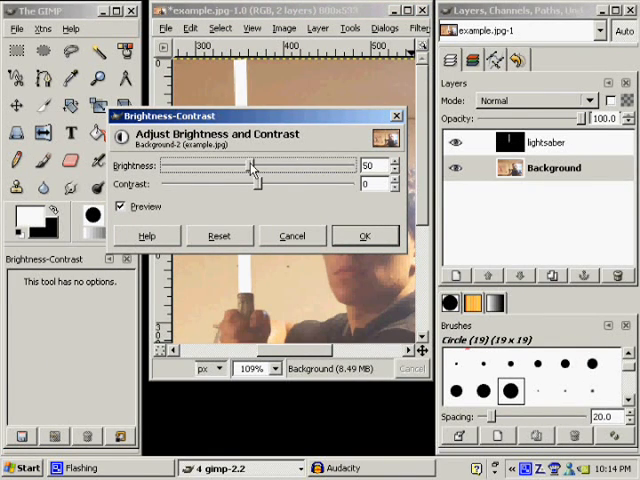
{"action": "left_click_drag", "start_coordinate": [256, 168], "coordinate": [232, 168]}
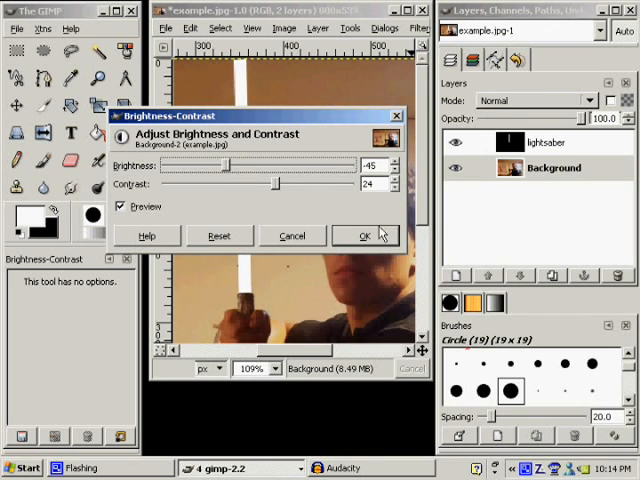
{"action": "left_click", "coordinate": [364, 236]}
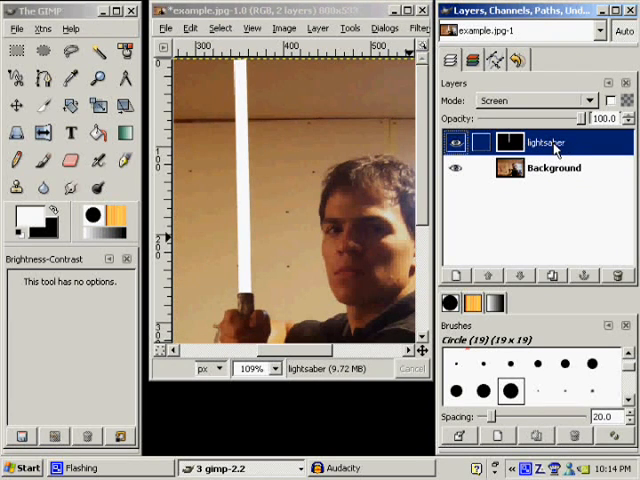
- Duplicate the lightsaber layer to make 'lightsaber copy'
{"action": "right_click", "coordinate": [540, 142]}
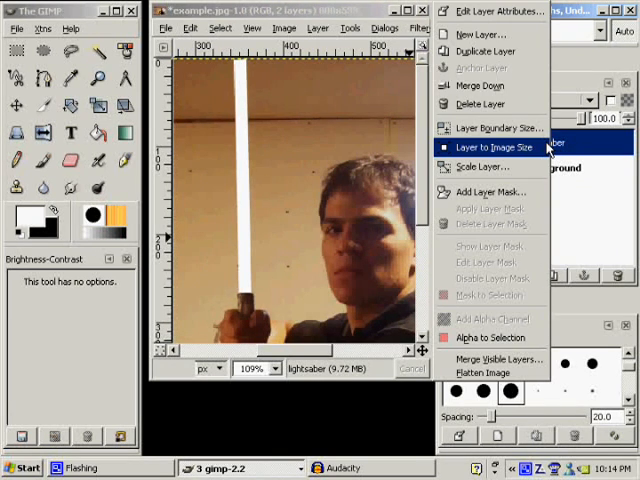
{"action": "left_click", "coordinate": [486, 52]}
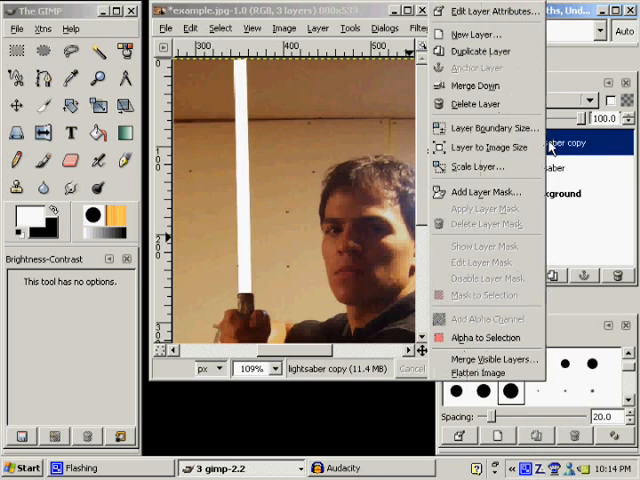
- Duplicate the blade again as 'lightsaber copy#1' and select the original lightsaber layer
{"action": "left_click", "coordinate": [480, 52]}
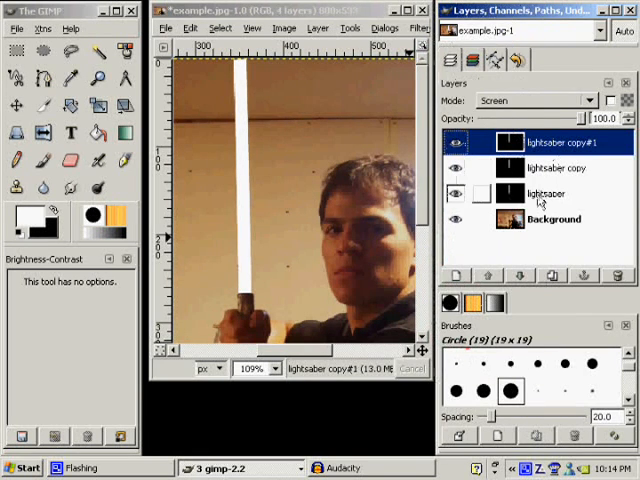
{"action": "left_click", "coordinate": [544, 192]}
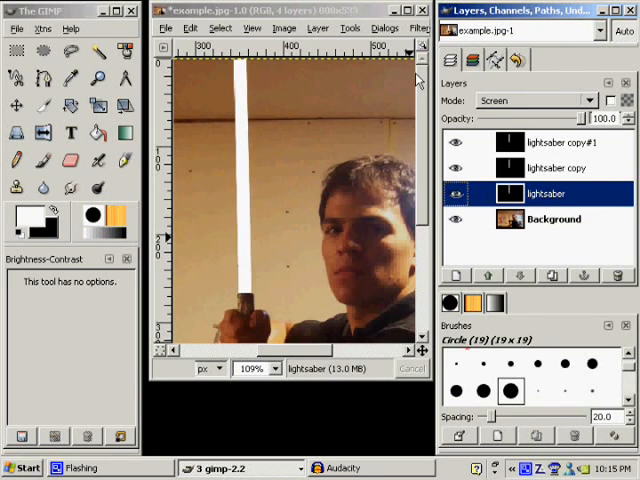
{"action": "left_click", "coordinate": [316, 28]}
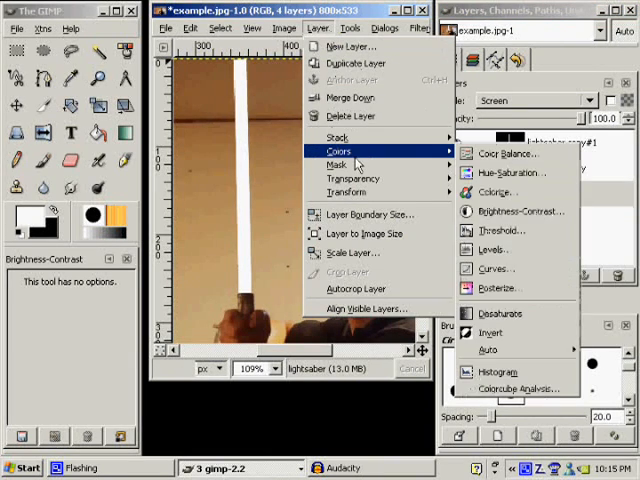
{"action": "mouse_move", "coordinate": [338, 136]}
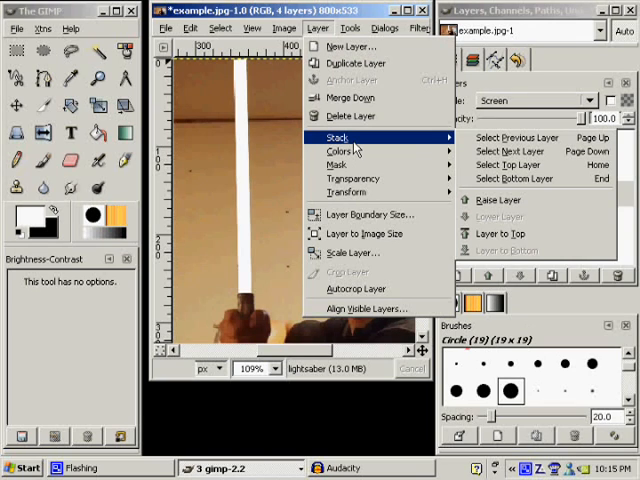
{"action": "left_click", "coordinate": [416, 28]}
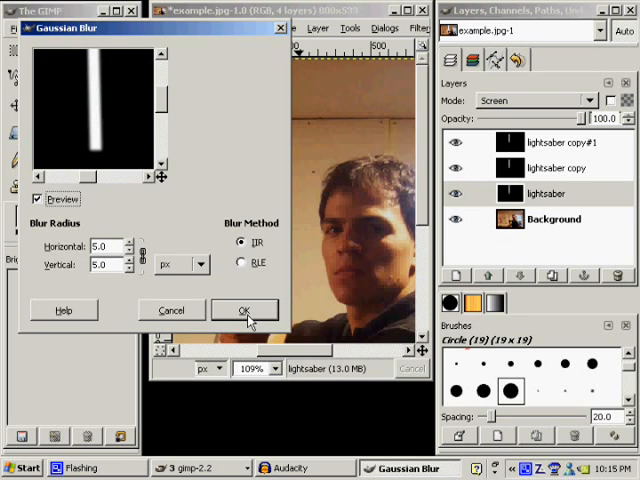
- Apply a radius-5 Gaussian blur to the original blade and toggle the copies to check it
{"action": "left_click", "coordinate": [244, 308]}
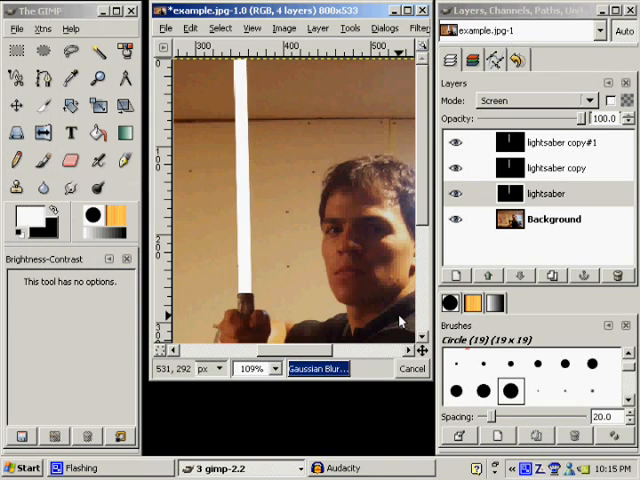
{"action": "left_click", "coordinate": [544, 192]}
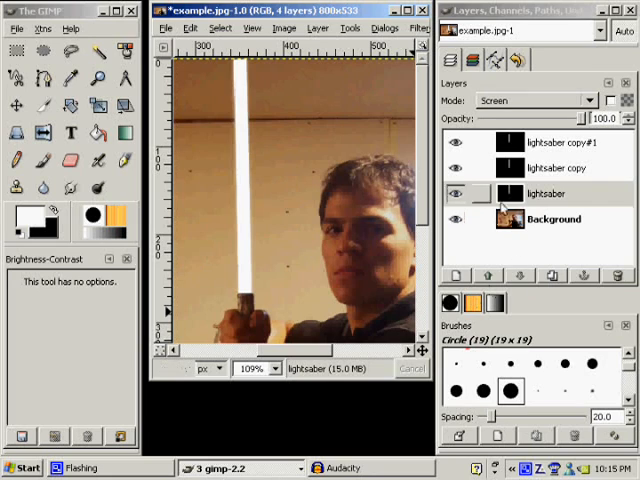
{"action": "left_click", "coordinate": [548, 192]}
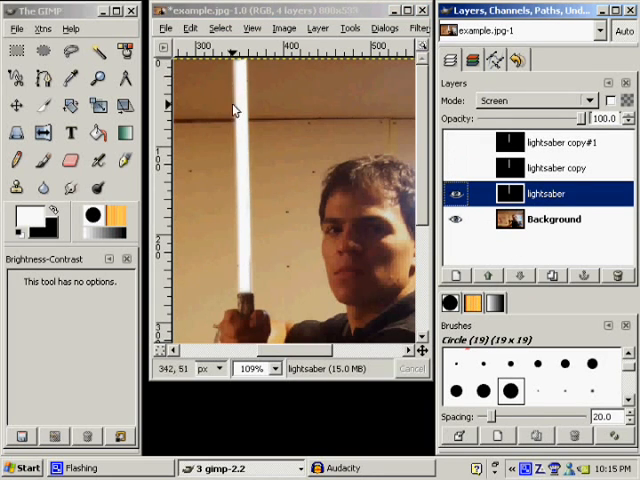
{"action": "left_click", "coordinate": [456, 168]}
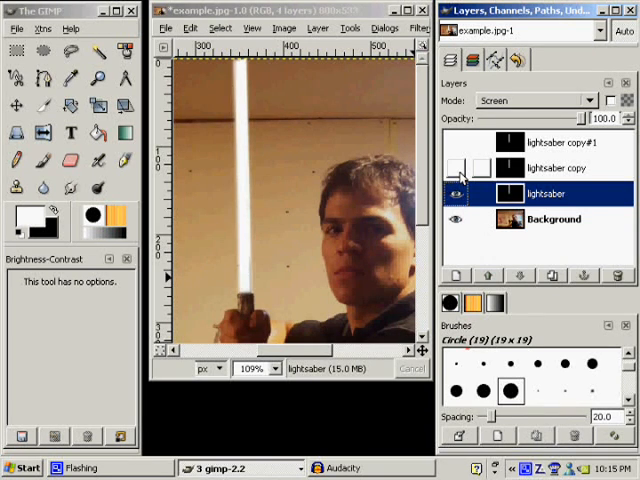
{"action": "left_click", "coordinate": [550, 168]}
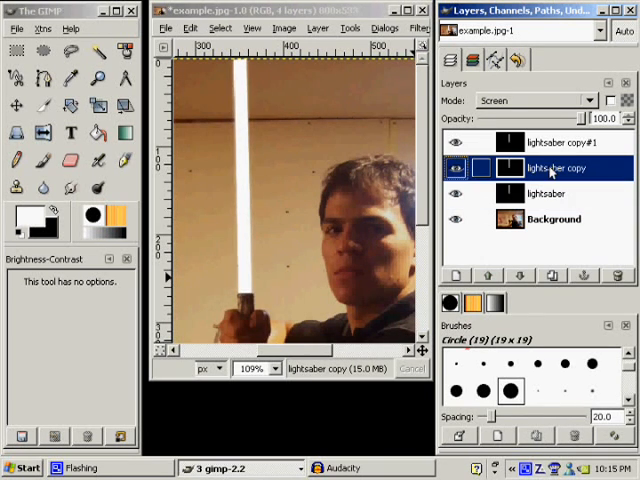
- Apply a radius-20 Gaussian blur to 'lightsaber copy', then select 'lightsaber copy#1'
{"action": "left_click", "coordinate": [416, 28]}
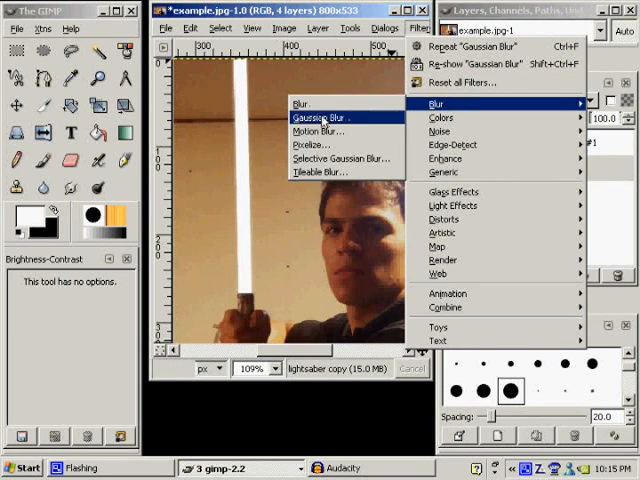
{"action": "left_click", "coordinate": [320, 116]}
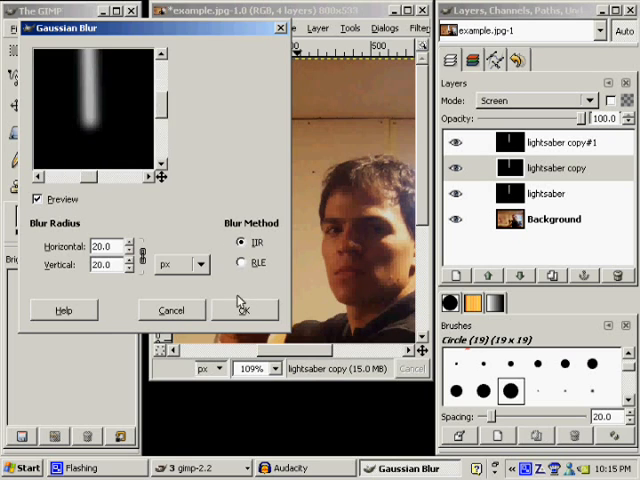
{"action": "left_click", "coordinate": [244, 310]}
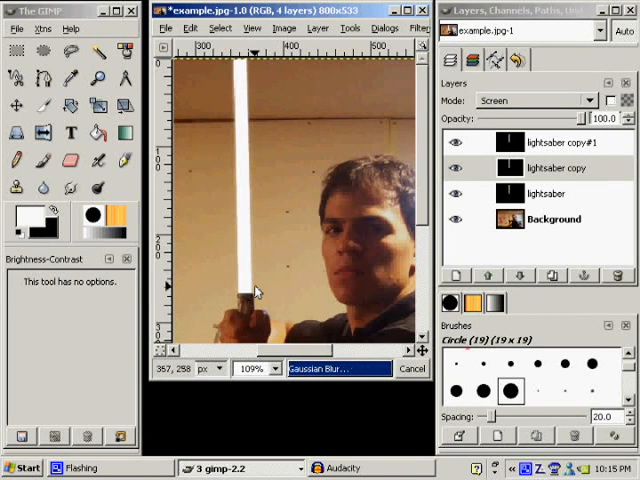
{"action": "left_click", "coordinate": [556, 140]}
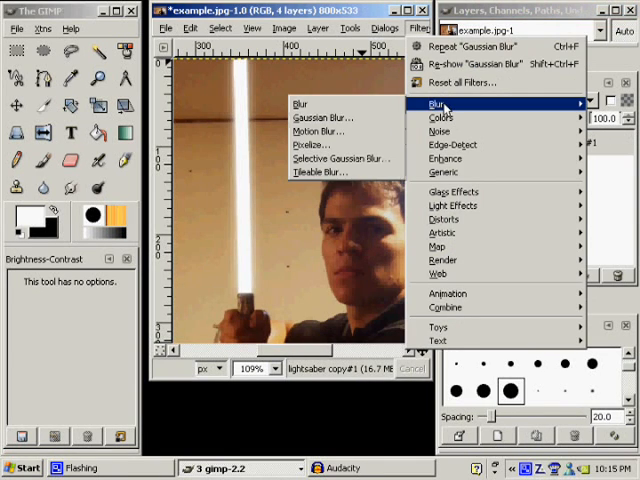
- Apply a radius-40 Gaussian blur to the 'lightsaber copy#1' layer for a wider glow
{"action": "left_click", "coordinate": [320, 116]}
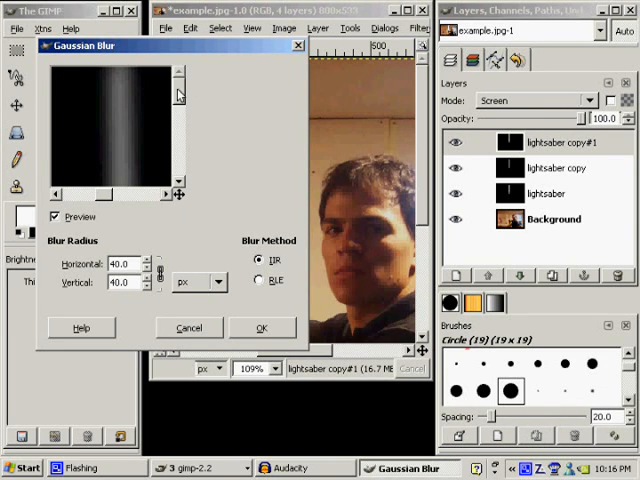
{"action": "left_click", "coordinate": [260, 328]}
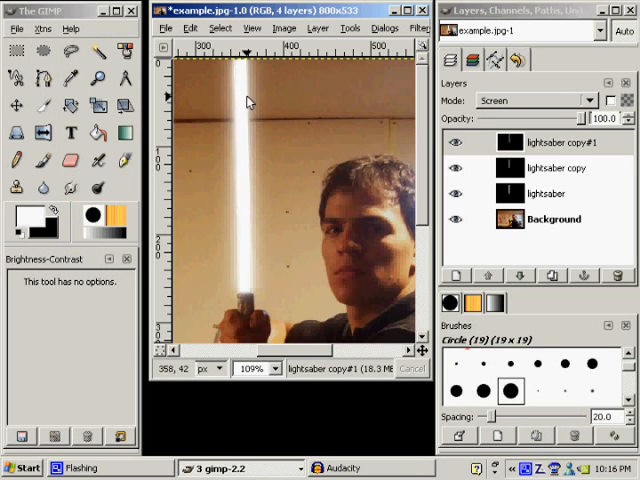
{"action": "mouse_move", "coordinate": [332, 258]}
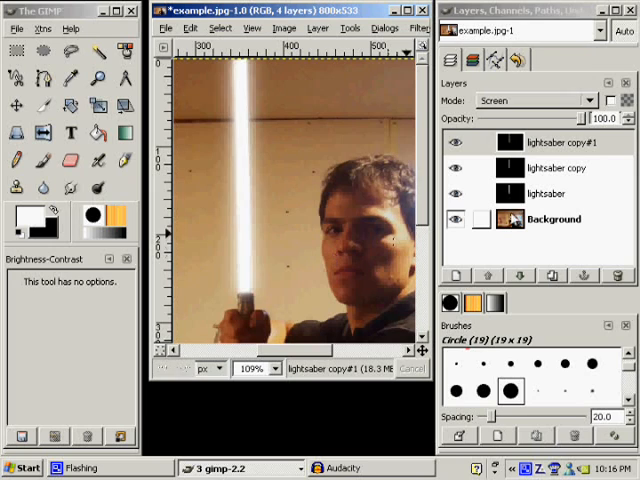
{"action": "left_click", "coordinate": [556, 168]}
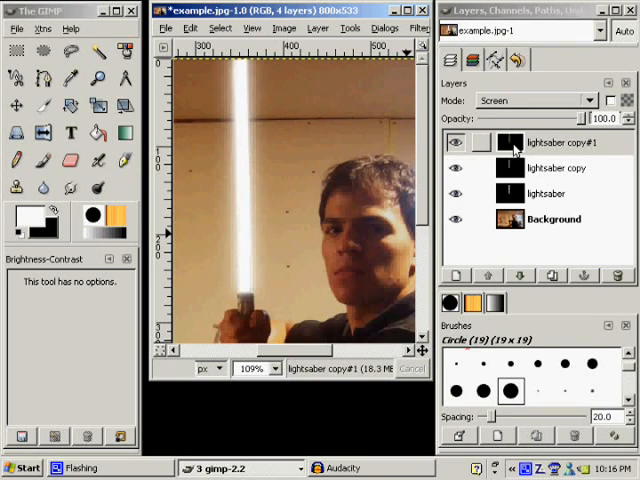
- Merge the blurred top copy down and set the merged glow layer to Screen mode
{"action": "left_click", "coordinate": [550, 220]}
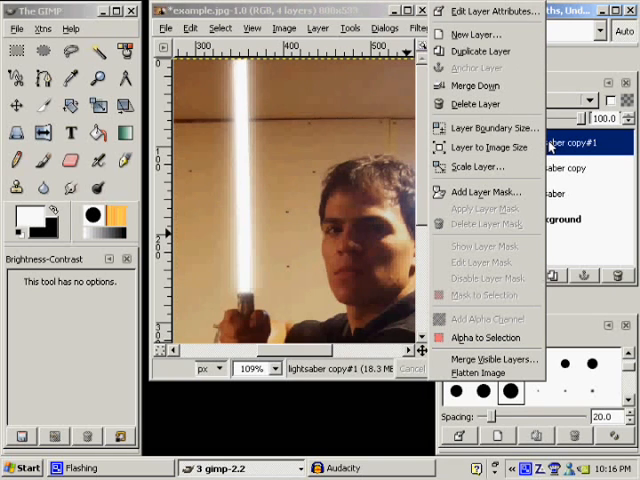
{"action": "mouse_move", "coordinate": [478, 84]}
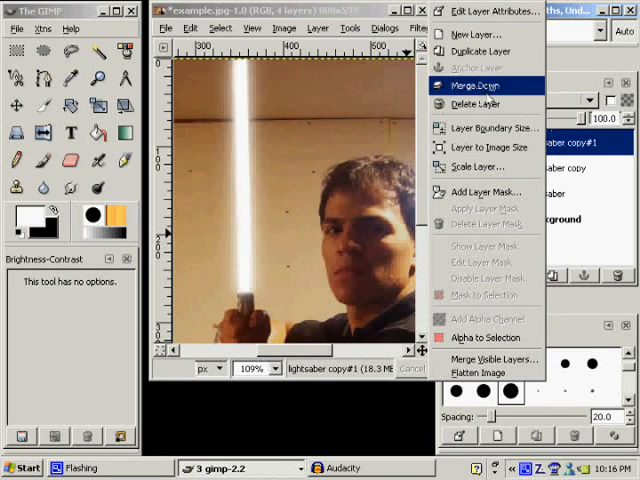
{"action": "left_click", "coordinate": [474, 86]}
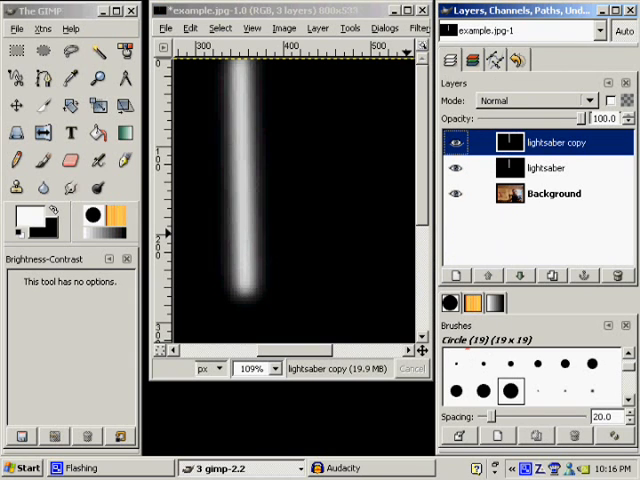
{"action": "left_click", "coordinate": [572, 100]}
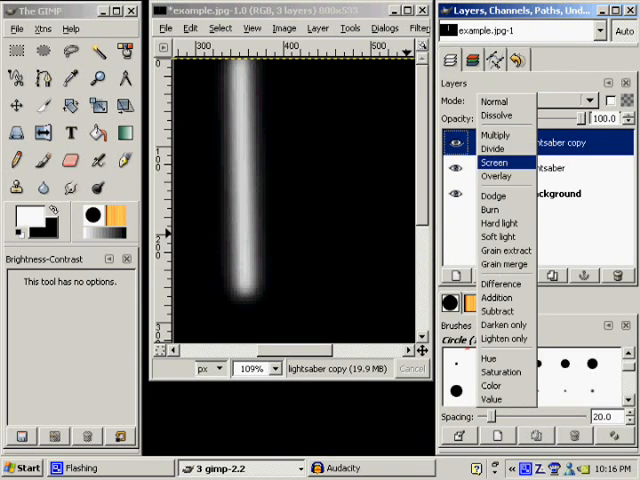
{"action": "left_click", "coordinate": [504, 162]}
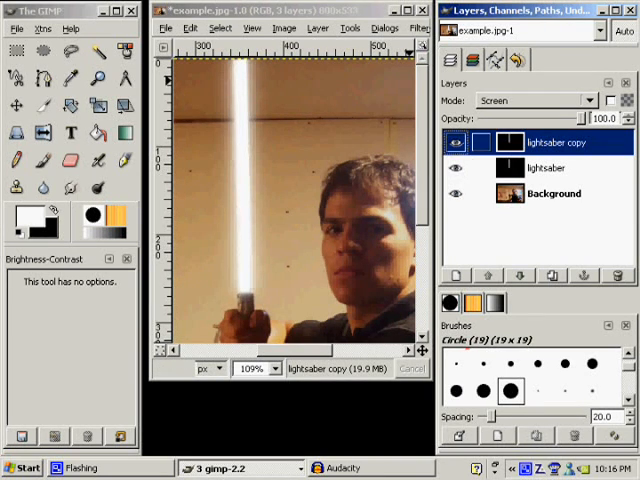
- Merge the glow into the base lightsaber layer, set it to Screen, and toggle it to compare
{"action": "left_click", "coordinate": [552, 192]}
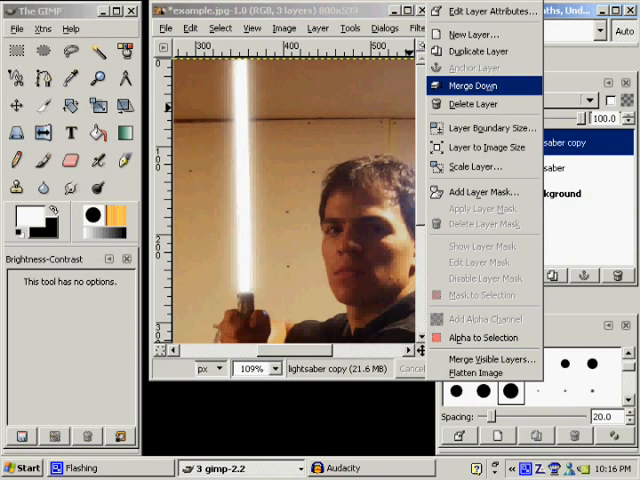
{"action": "left_click", "coordinate": [468, 84]}
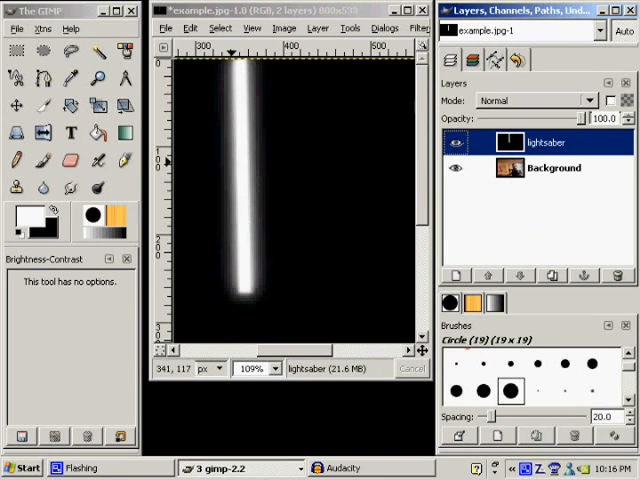
{"action": "left_click", "coordinate": [544, 100]}
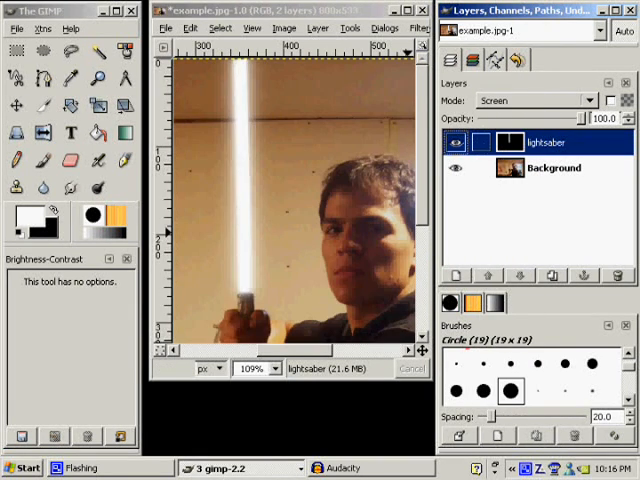
{"action": "left_click", "coordinate": [456, 144]}
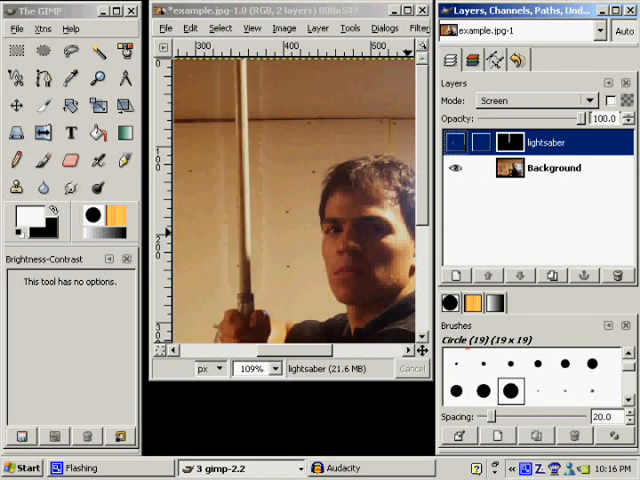
{"action": "left_click", "coordinate": [452, 146]}
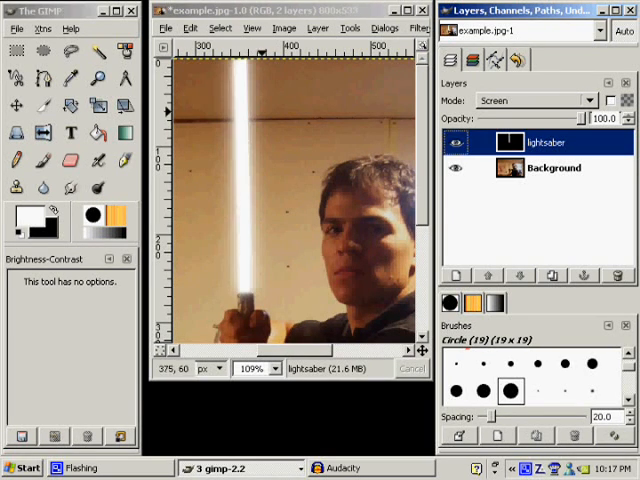
- Bring up the Color Balance adjustment for the lightsaber layer
{"action": "left_click", "coordinate": [316, 28]}
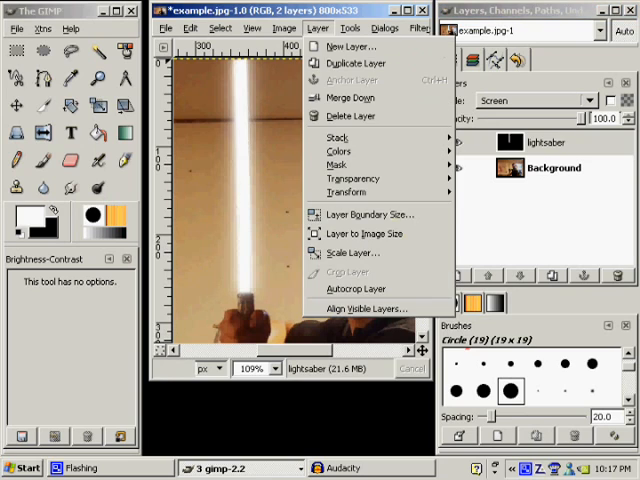
{"action": "left_click", "coordinate": [338, 150]}
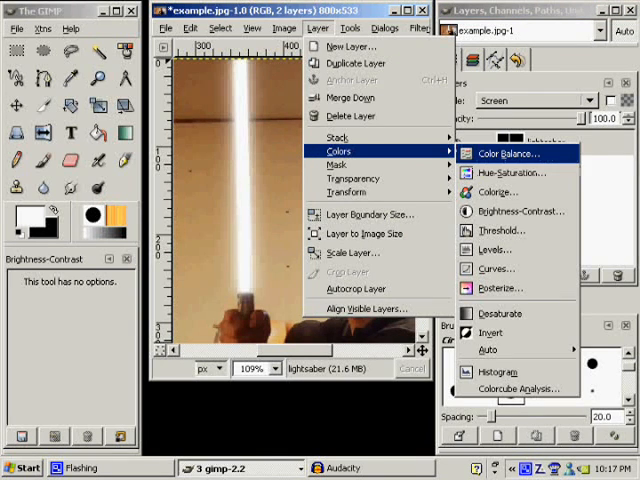
{"action": "left_click", "coordinate": [508, 152]}
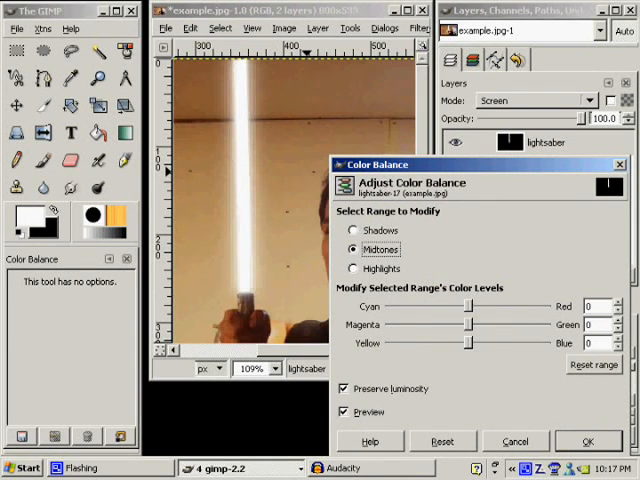
- Push Magenta-Green toward green, tweak the other channels, and accept the green tint
{"action": "left_click_drag", "start_coordinate": [466, 324], "coordinate": [518, 324]}
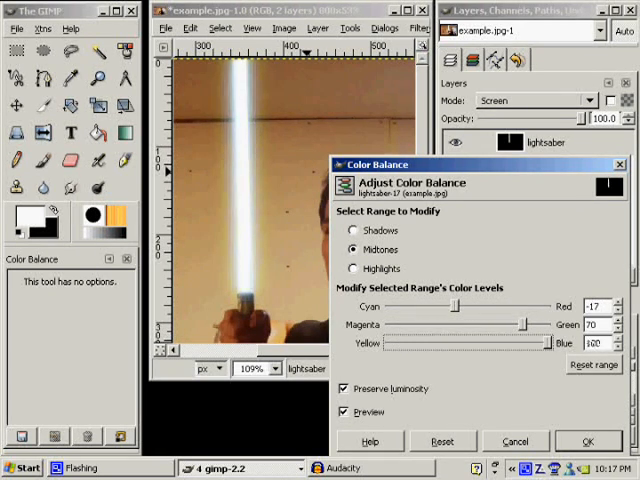
{"action": "left_click_drag", "start_coordinate": [504, 324], "coordinate": [450, 324]}
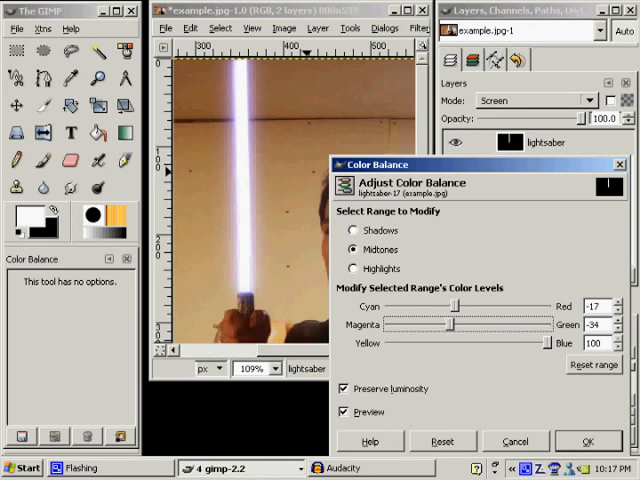
{"action": "left_click_drag", "start_coordinate": [456, 324], "coordinate": [524, 324]}
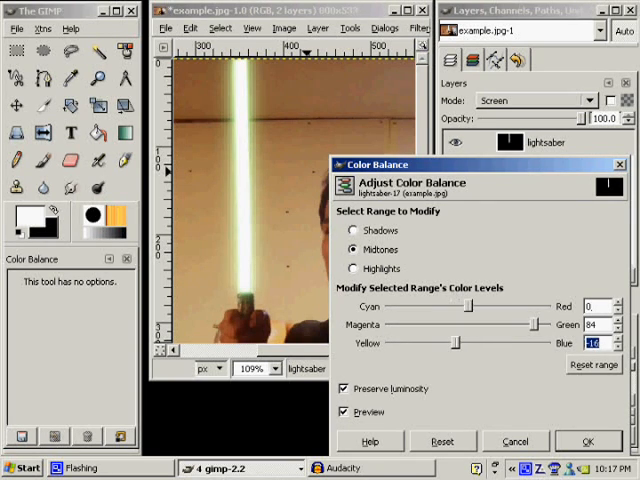
{"action": "triple_click", "coordinate": [592, 344]}
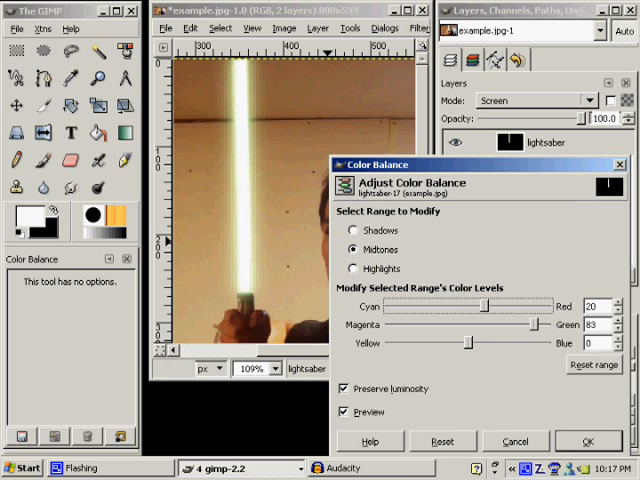
{"action": "left_click", "coordinate": [354, 268]}
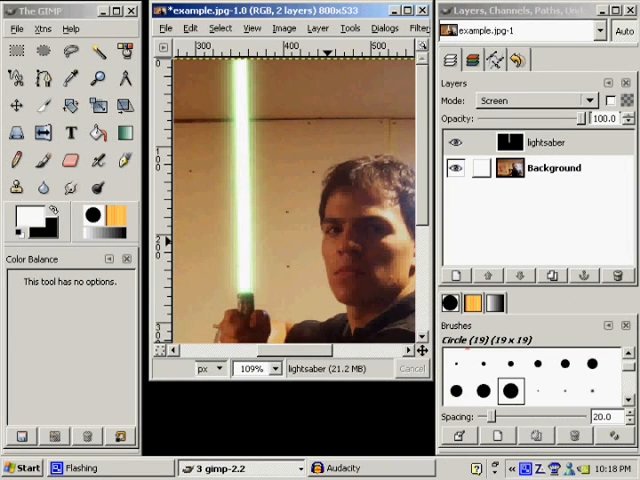
- Toggle the Background to check the blade, then flatten everything into one Background layer
{"action": "left_click", "coordinate": [456, 168]}
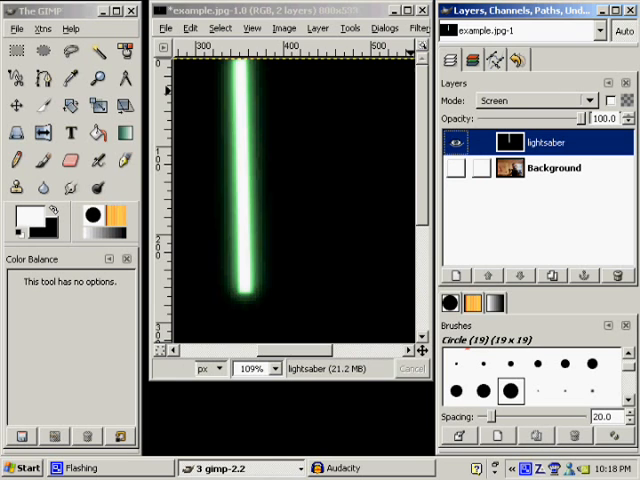
{"action": "left_click", "coordinate": [460, 168]}
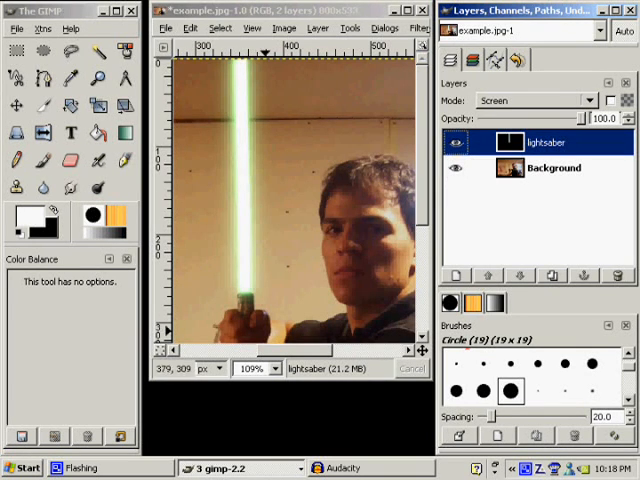
{"action": "left_click", "coordinate": [316, 28]}
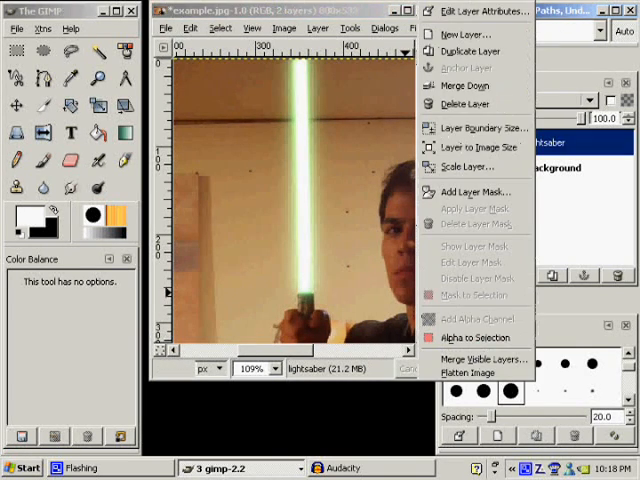
{"action": "left_click", "coordinate": [468, 372]}
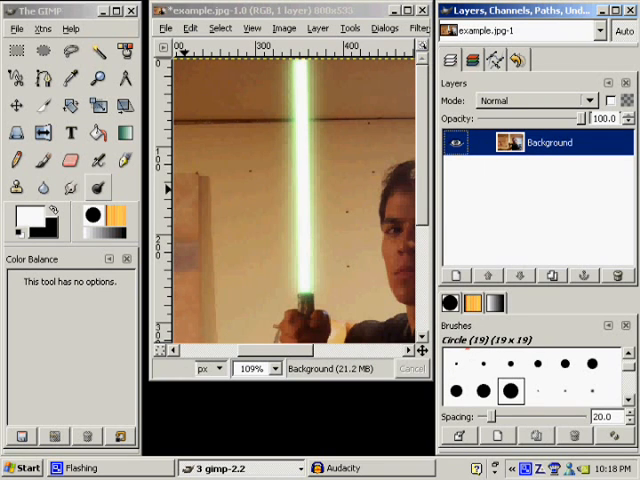
{"action": "left_click", "coordinate": [98, 78]}
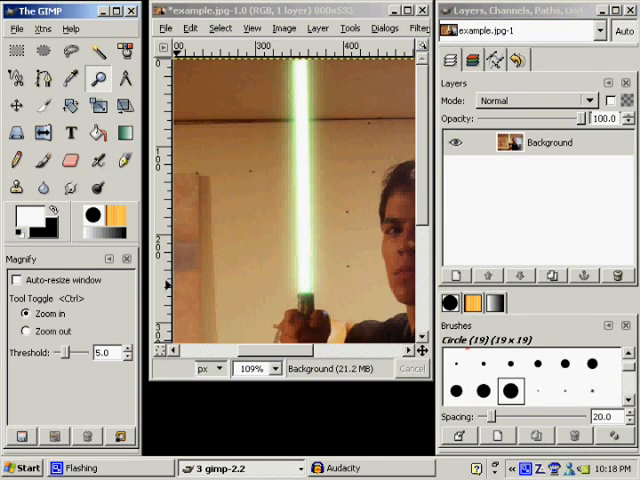